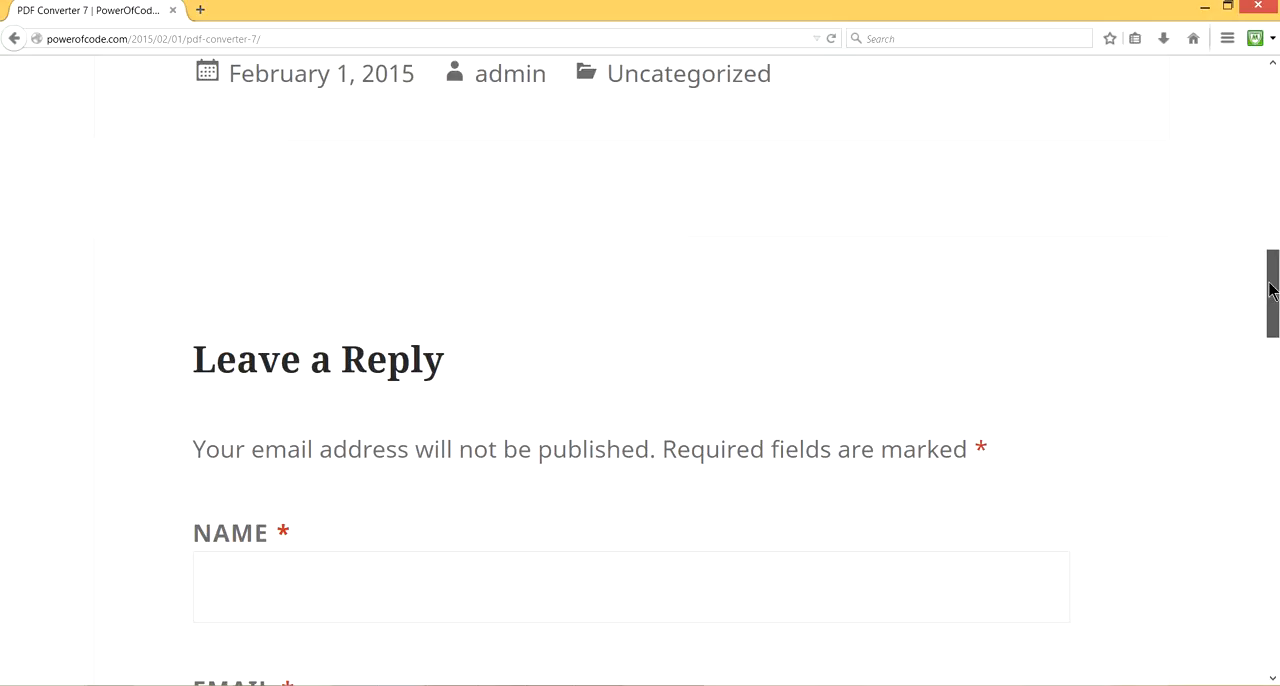
# Go to Appearance > Editor to reach the Twenty Fifteen theme file editor.
pyautogui.scroll(-3)
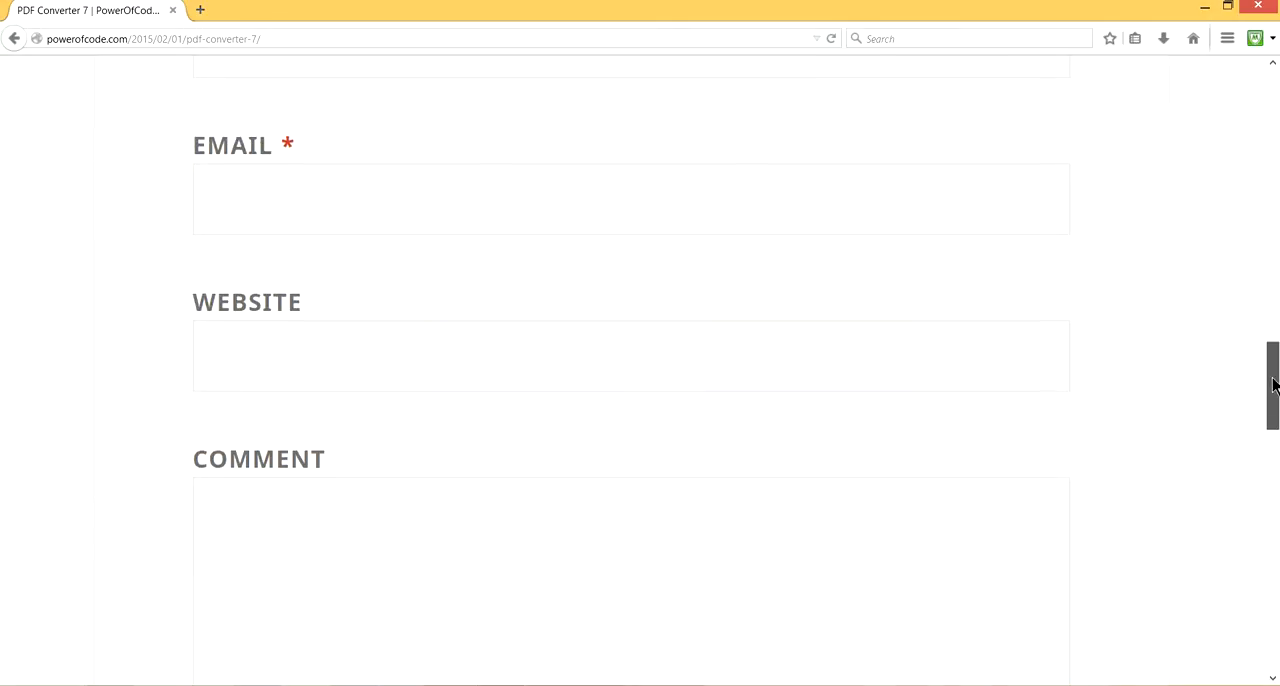
pyautogui.scroll(-3)
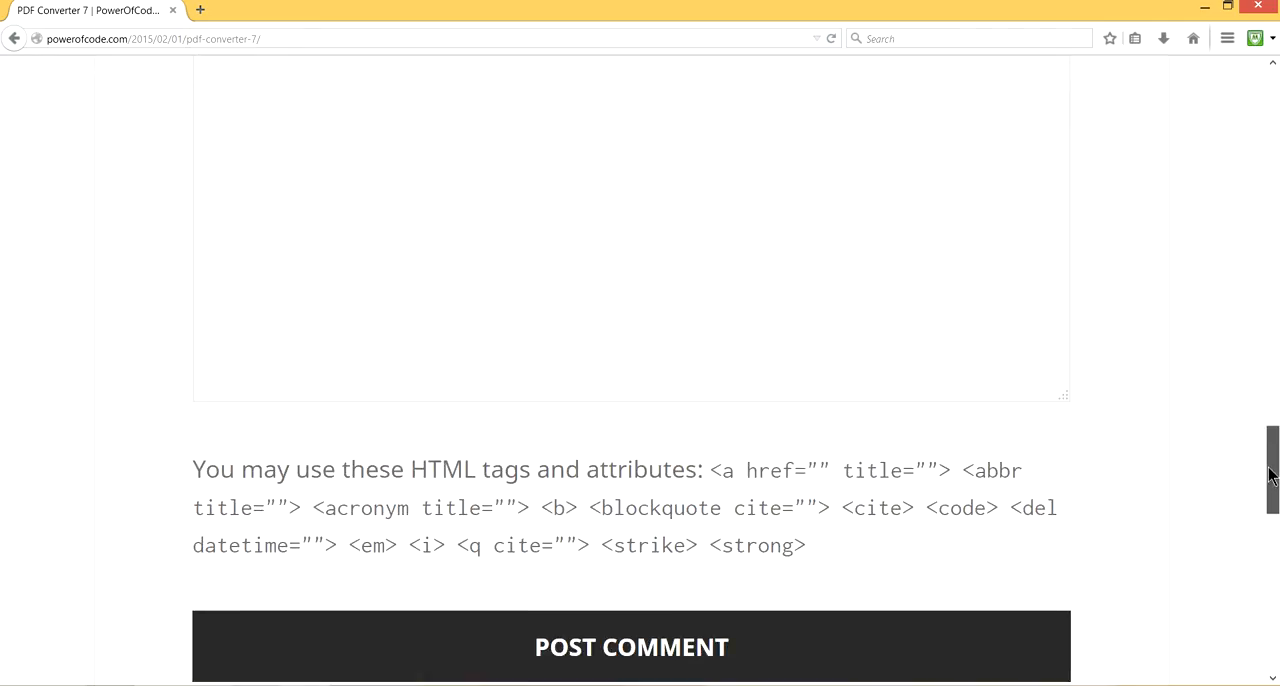
pyautogui.scroll(3)
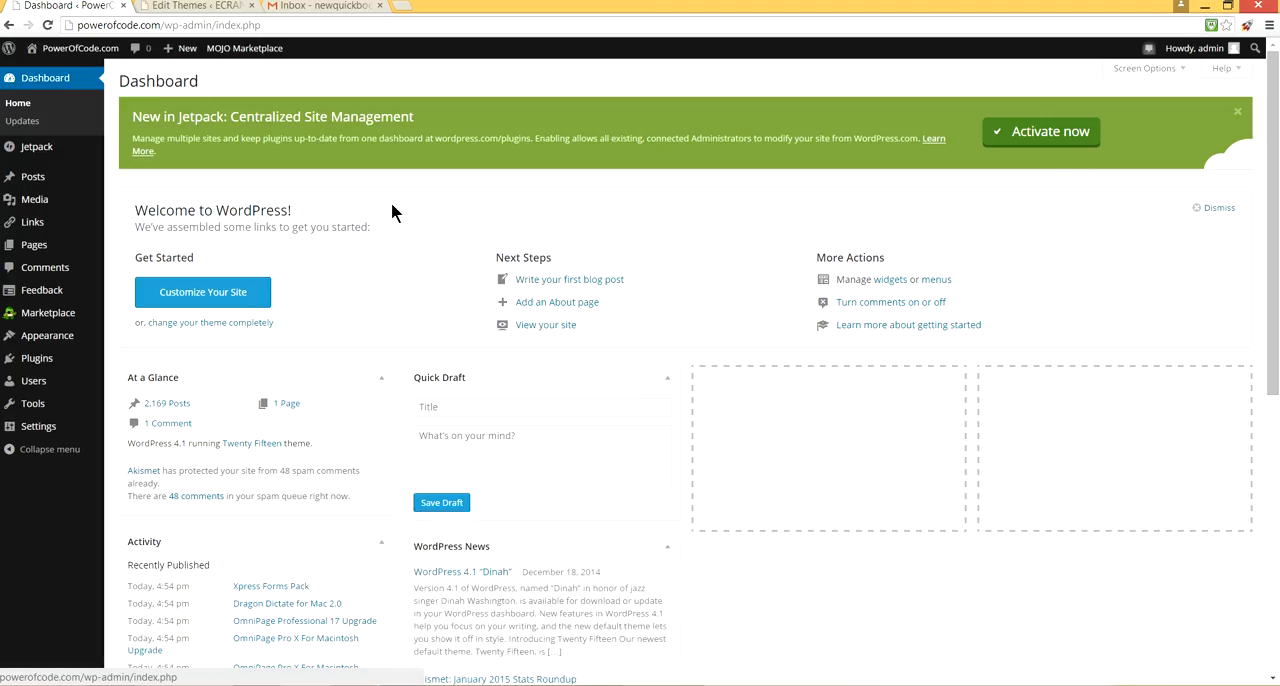
pyautogui.moveTo(70, 110)
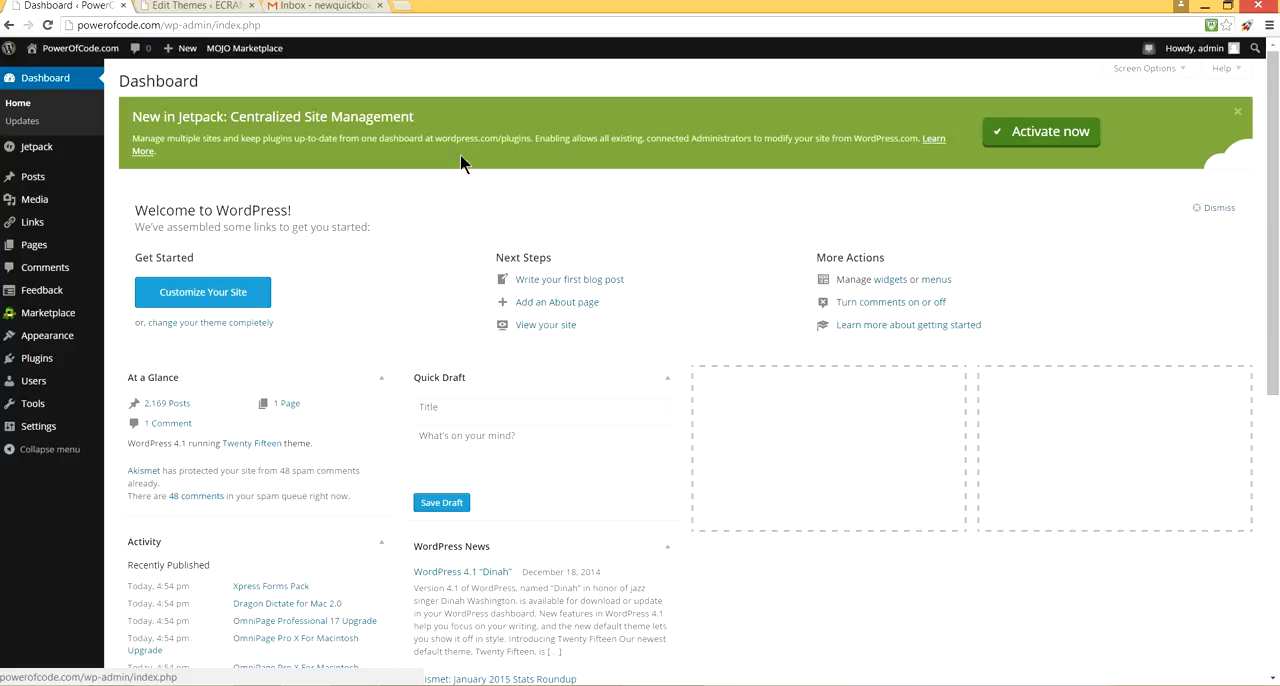
pyautogui.moveTo(898, 242)
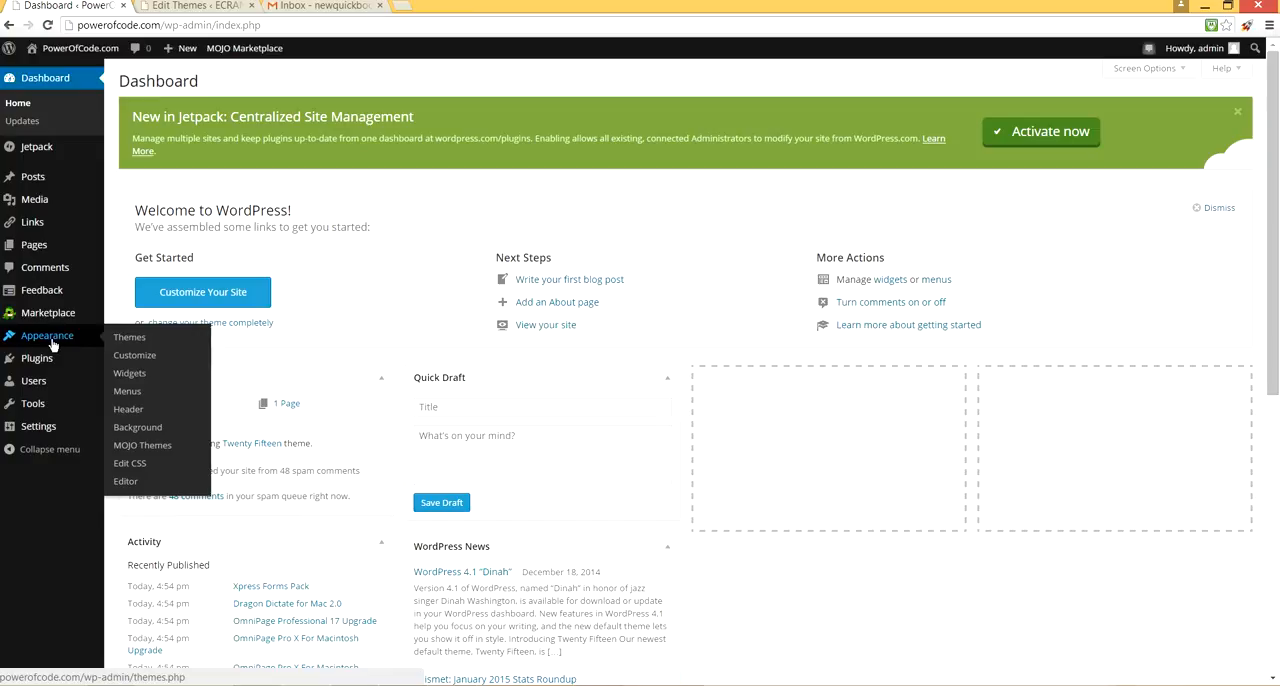
pyautogui.moveTo(122, 338)
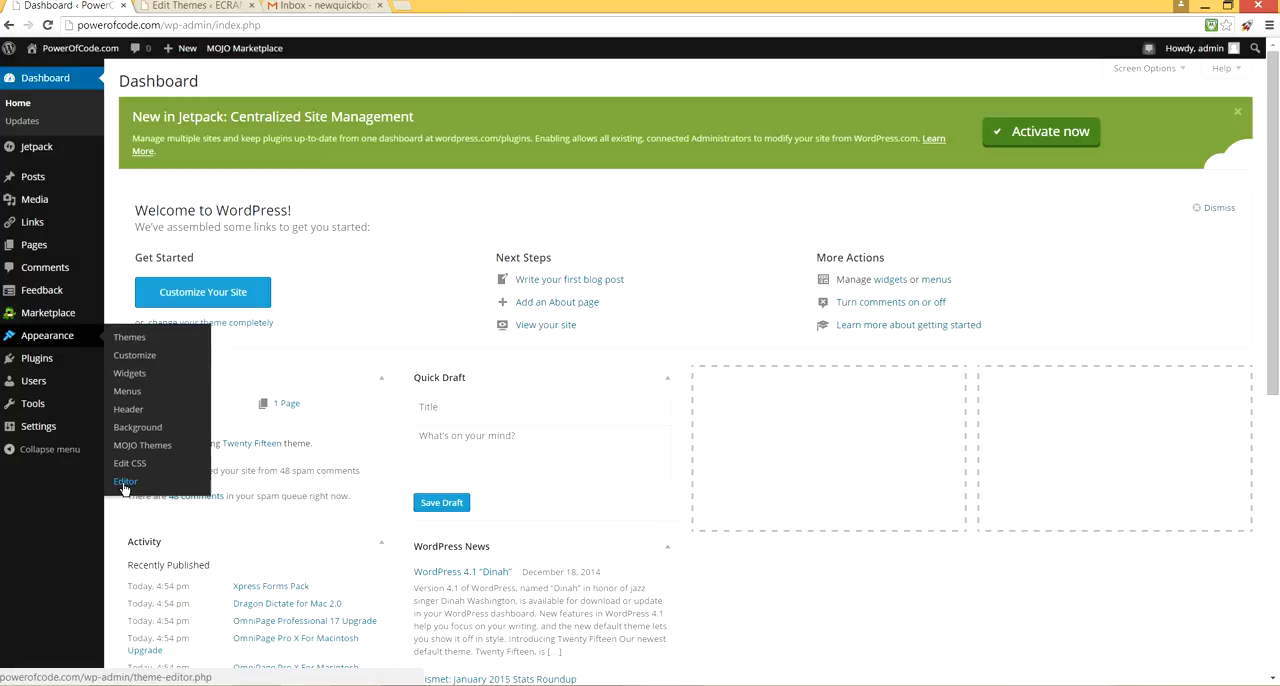
pyautogui.moveTo(144, 488)
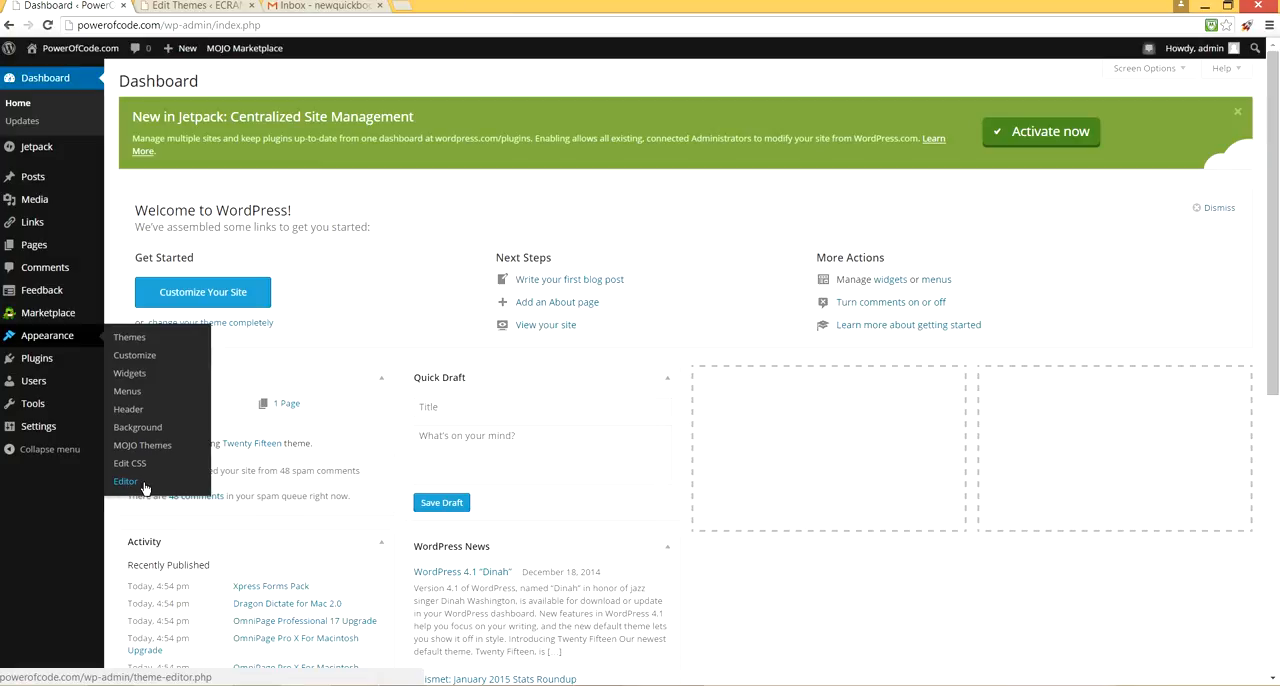
pyautogui.click(124, 480)
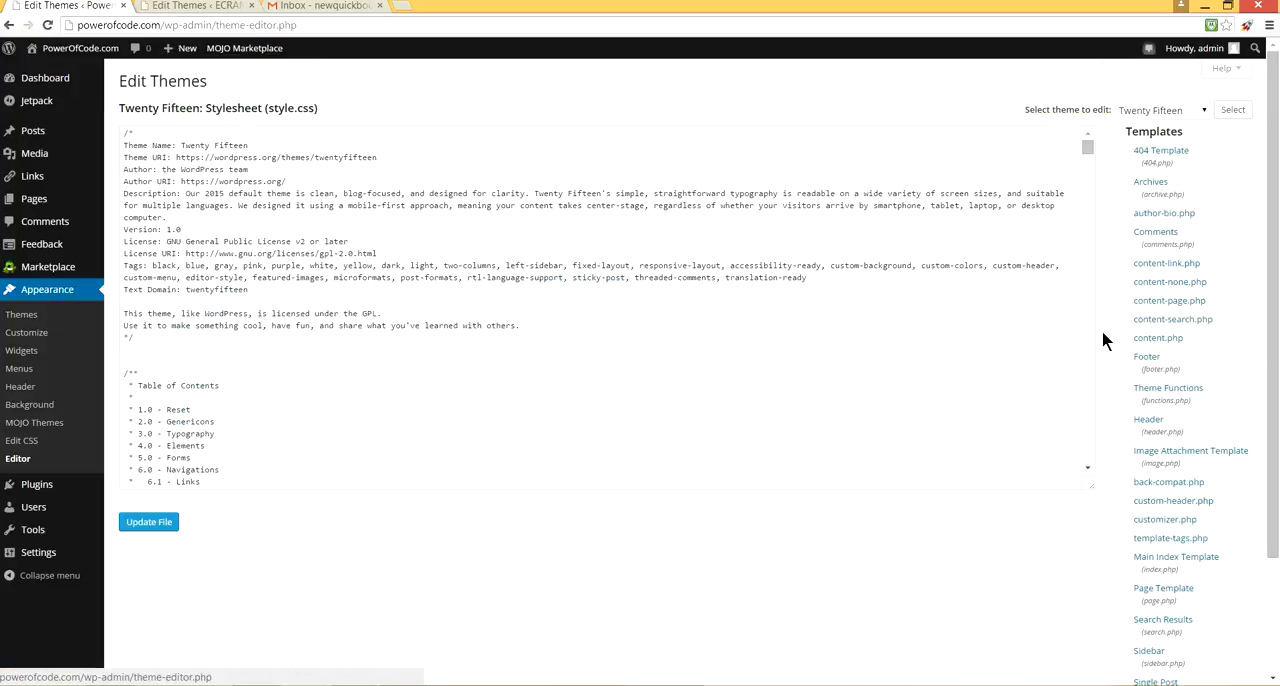
# Load the Single Post template (single.php) from the Templates list into the code editor.
pyautogui.scroll(-3)
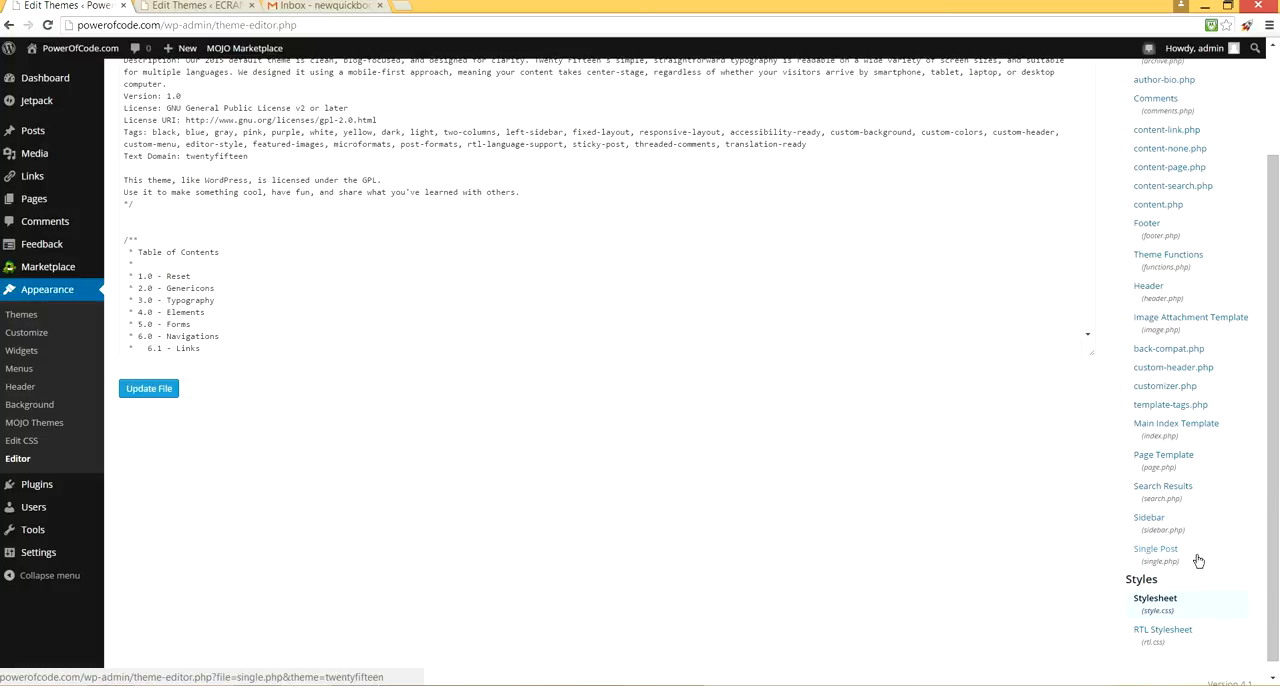
pyautogui.moveTo(1174, 568)
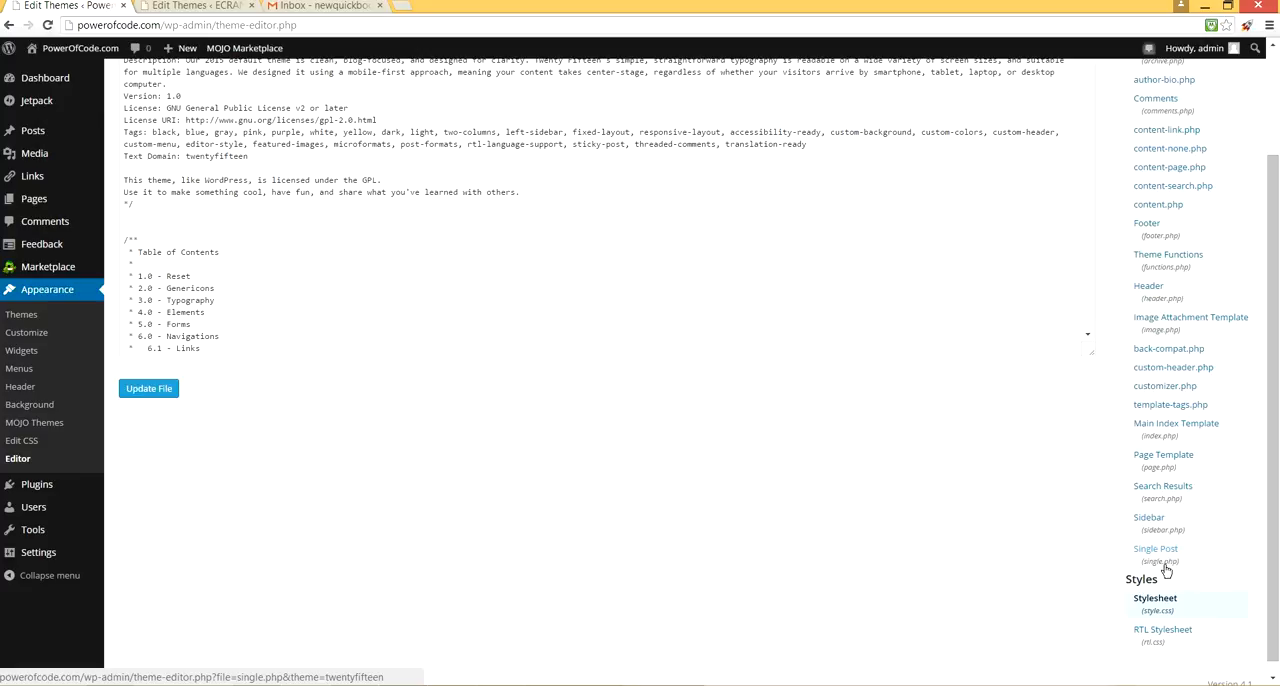
pyautogui.moveTo(1160, 560)
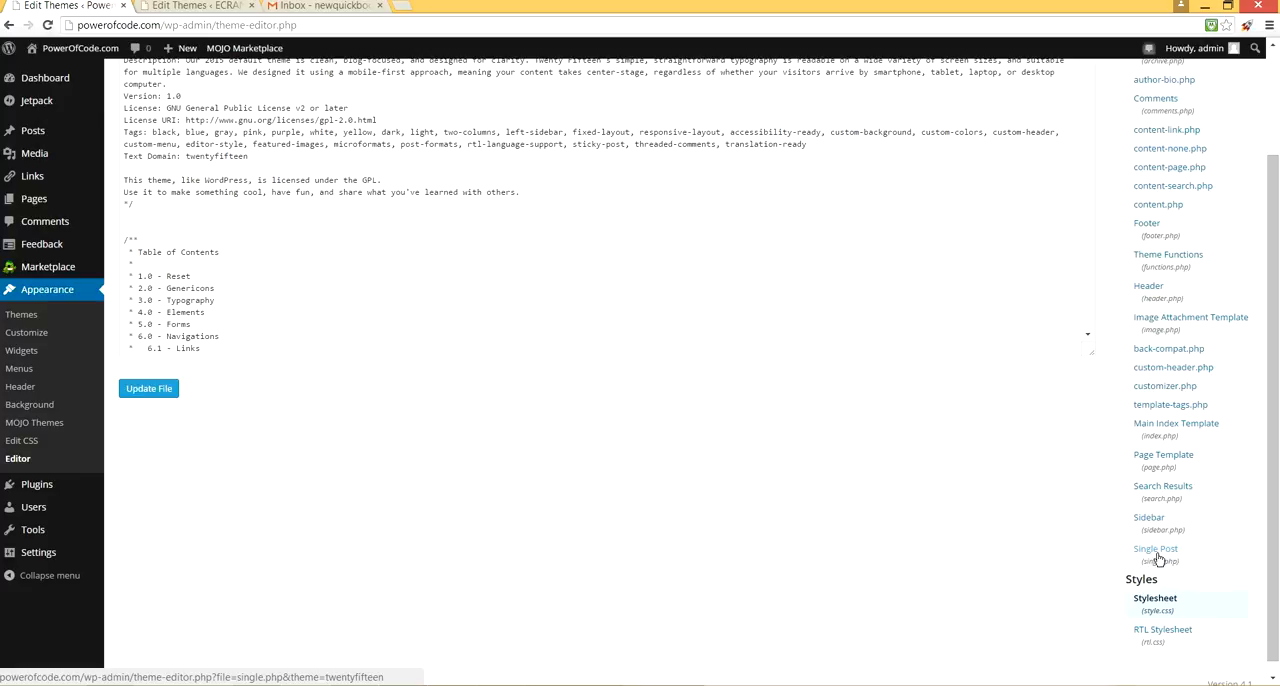
pyautogui.click(1156, 548)
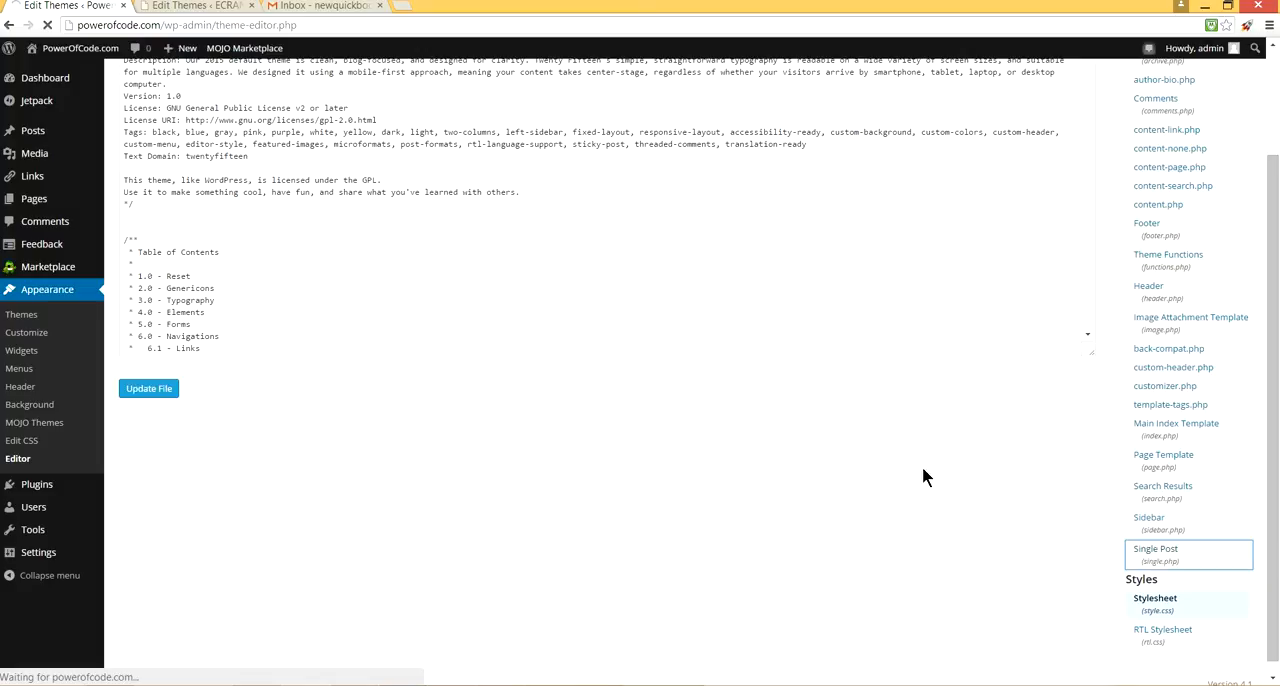
pyautogui.click(1156, 548)
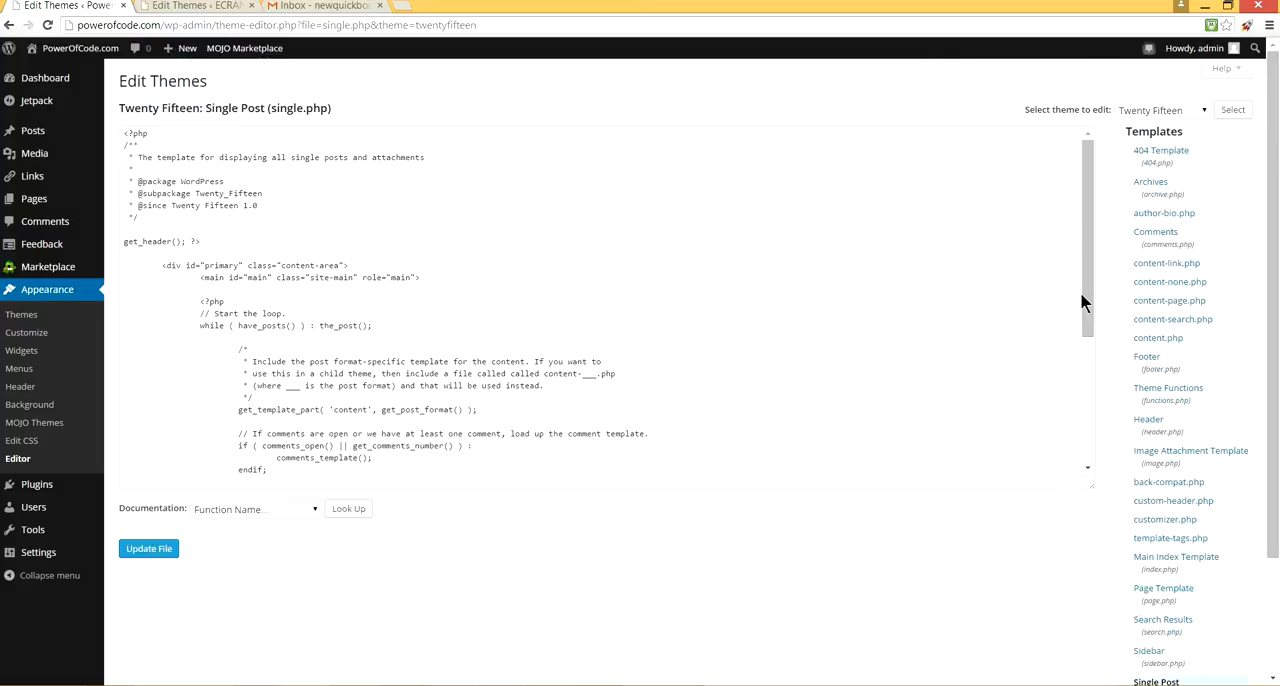
# Select the comments_open / comments_template() block from the if line to endif;.
pyautogui.scroll(-3)
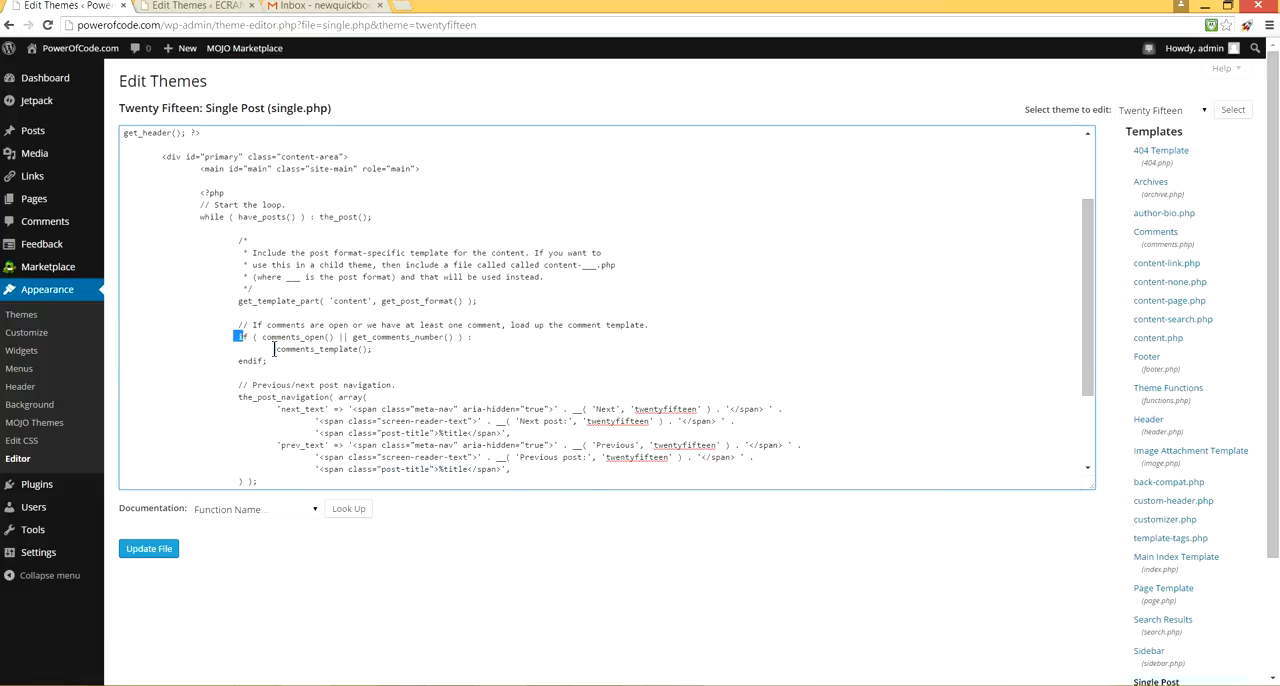
pyautogui.moveTo(240, 336); pyautogui.dragTo(278, 360)
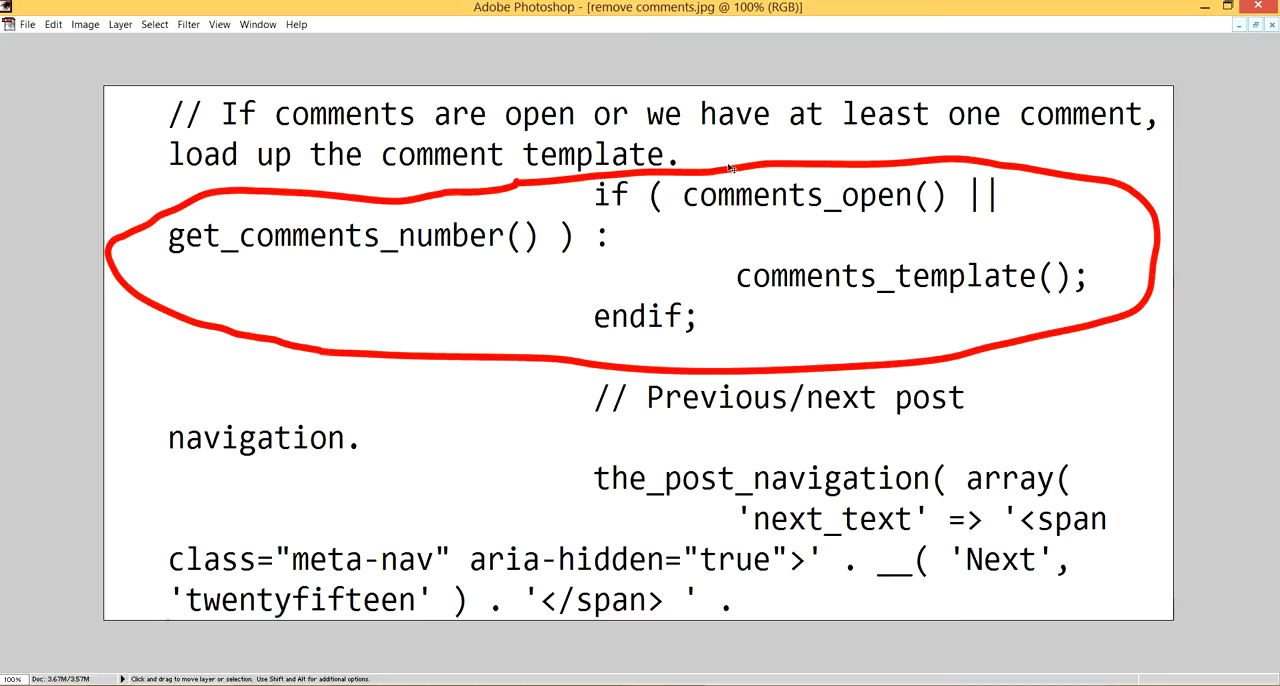
pyautogui.moveTo(330, 390)
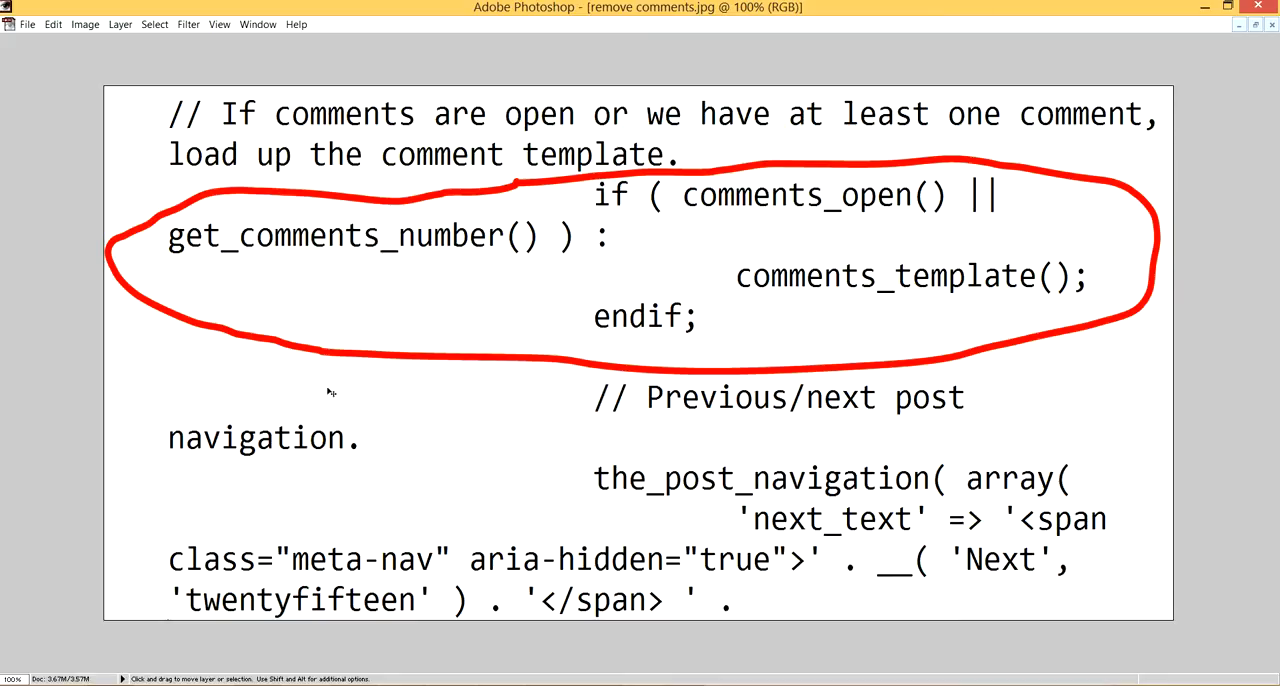
pyautogui.moveTo(1088, 348)
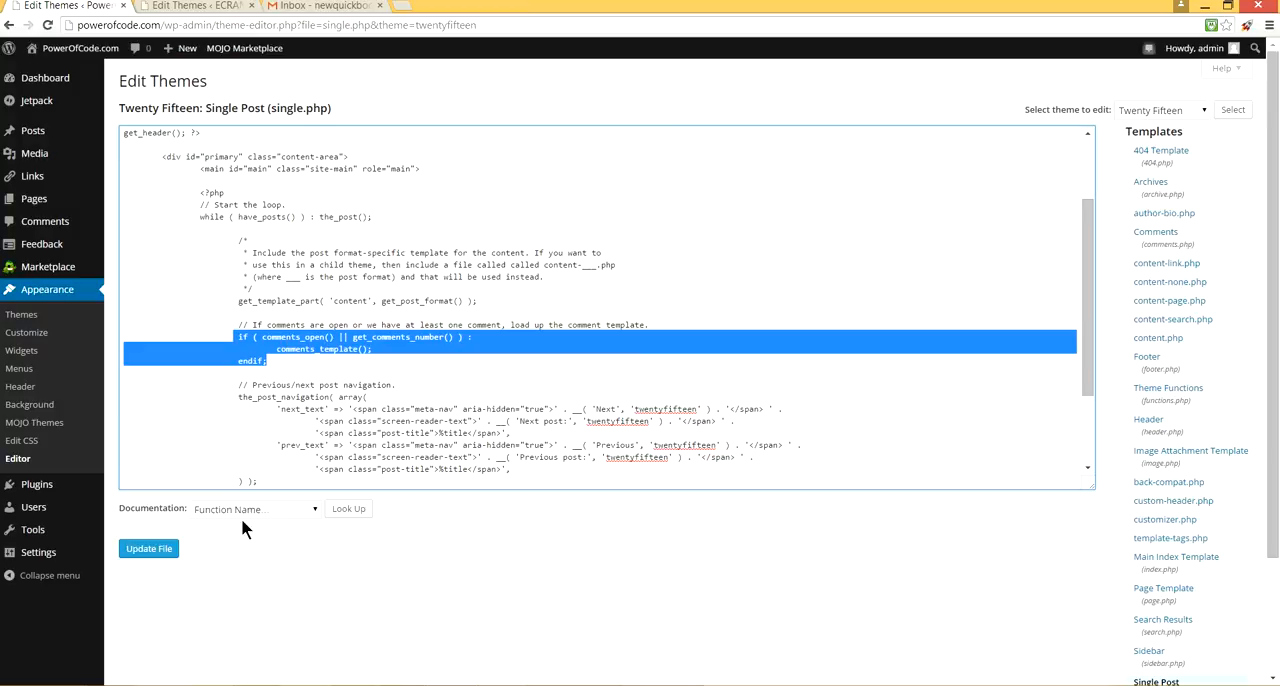
# Save single.php with Update File, leaving only the comment above the post navigation.
pyautogui.click(270, 348)
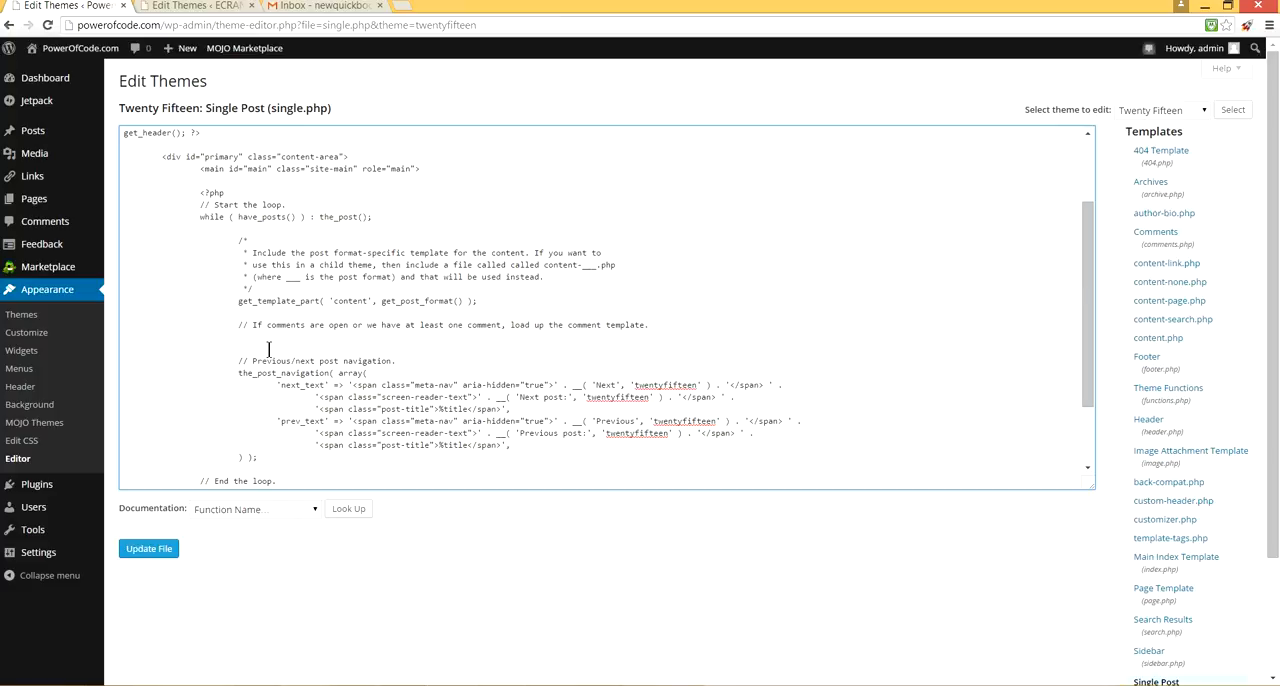
pyautogui.click(224, 336)
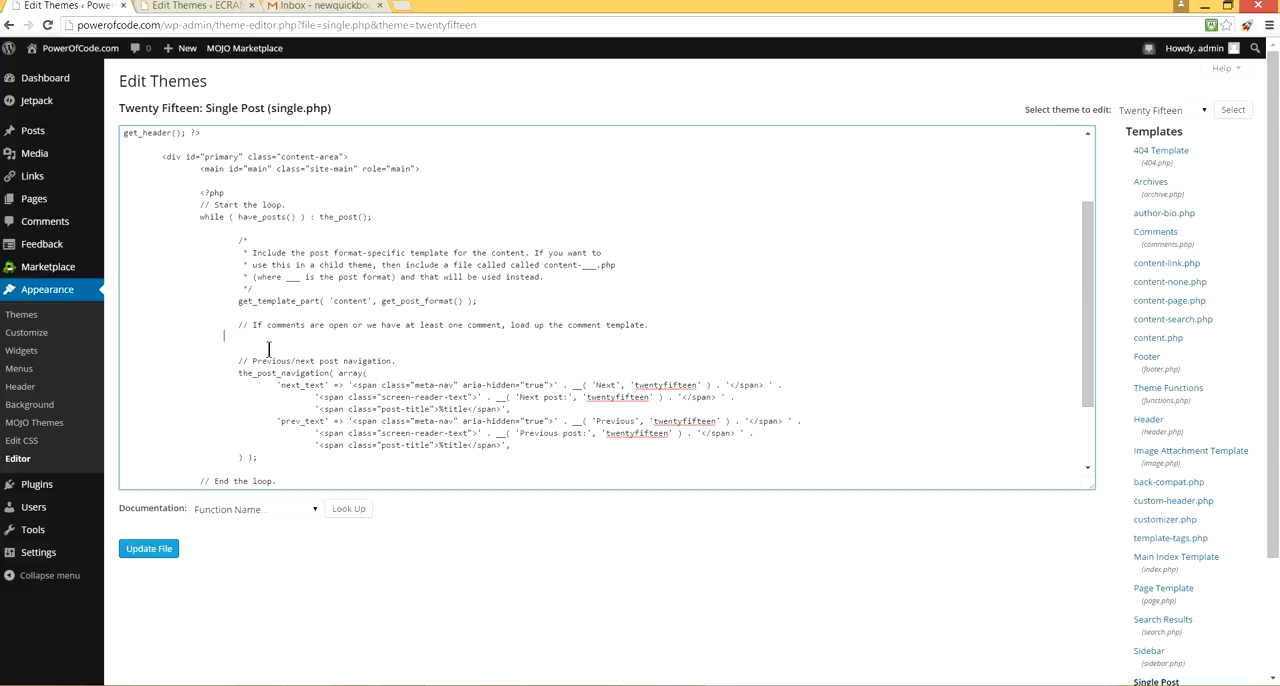
pyautogui.click(148, 548)
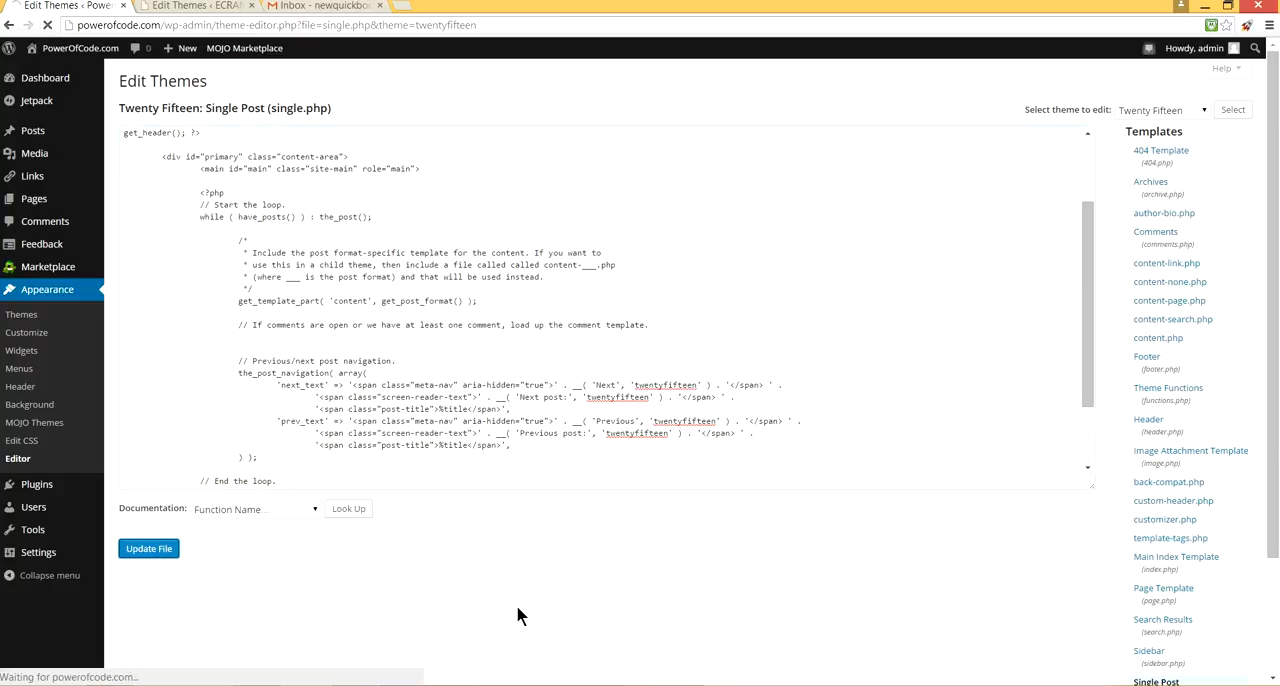
pyautogui.click(148, 548)
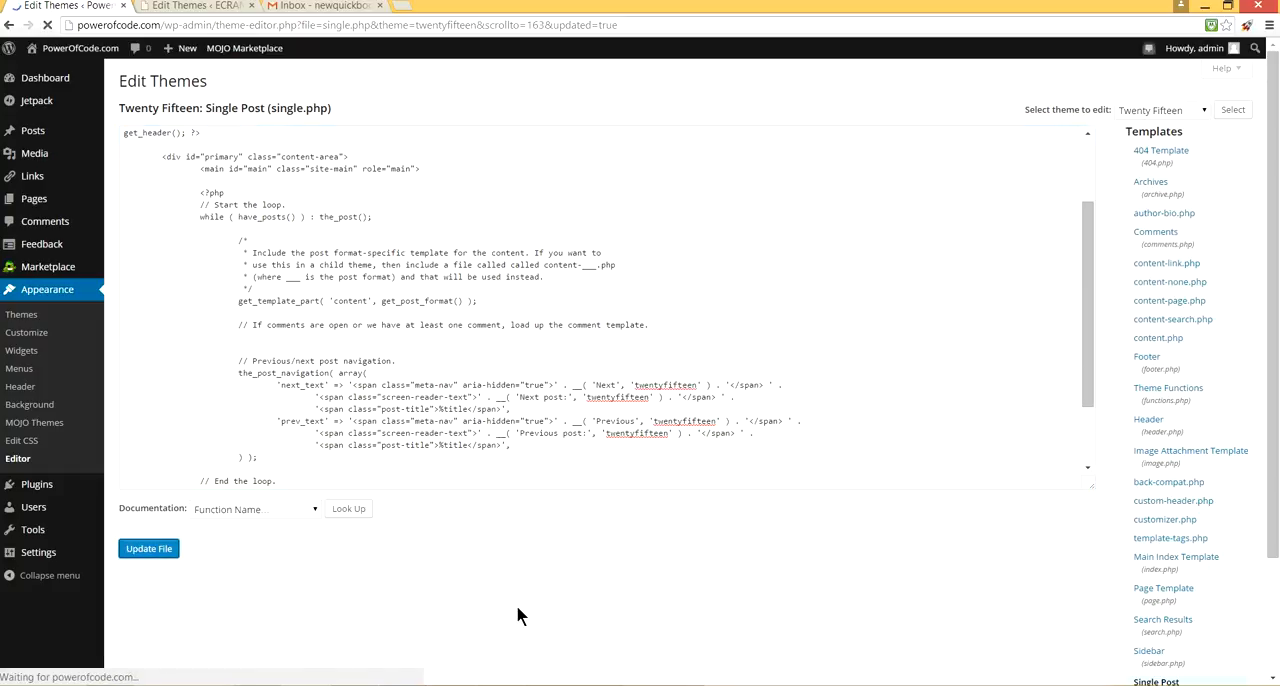
pyautogui.click(148, 548)
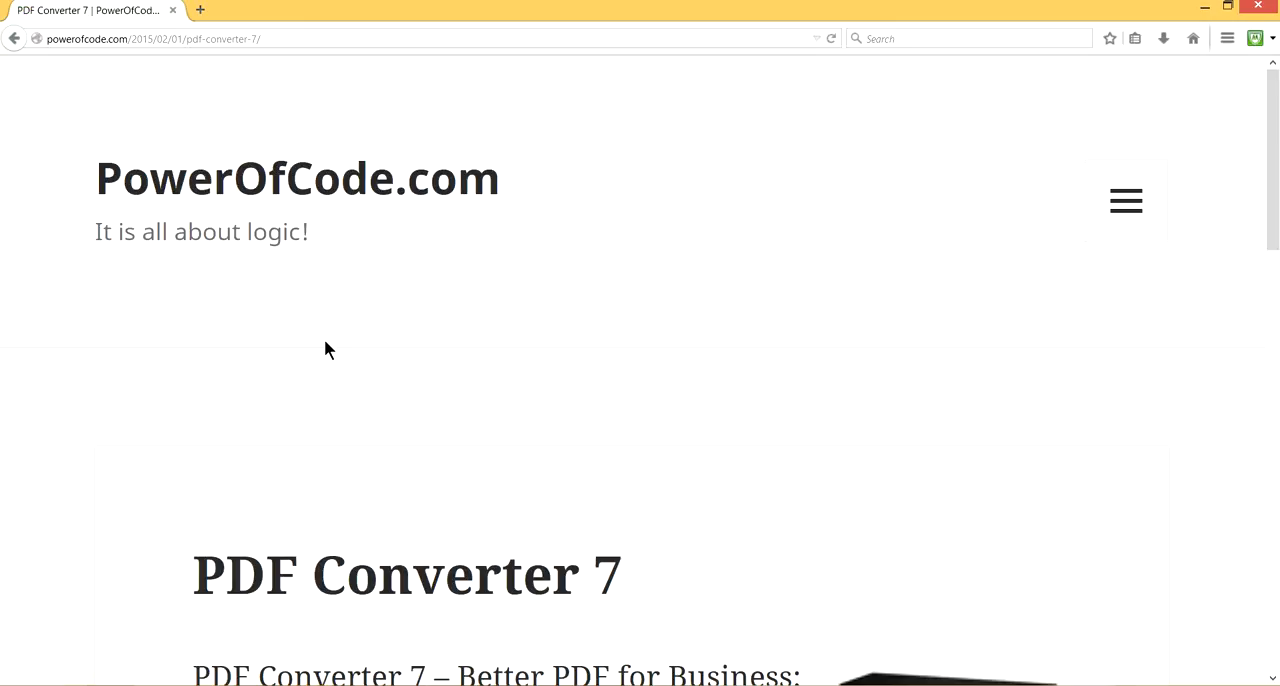
# Check the reloaded PDF Converter 7 post ends with post navigation and no Leave a Reply form.
pyautogui.scroll(-3)
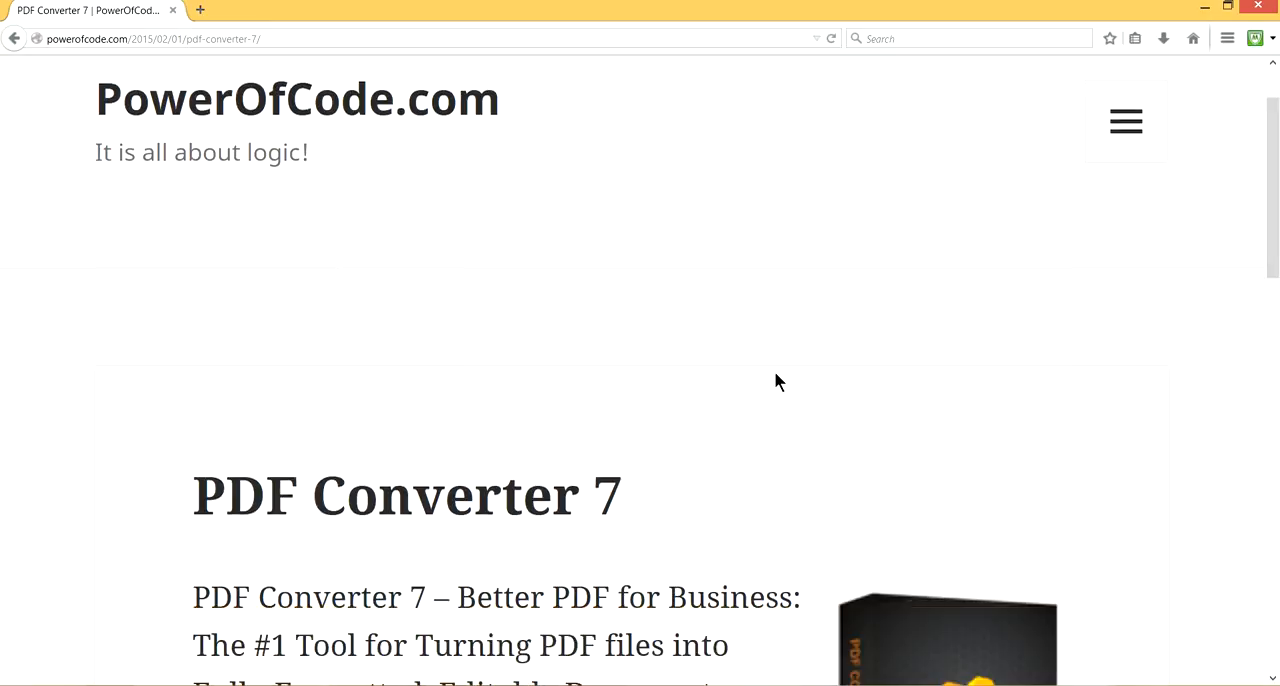
pyautogui.scroll(-3)
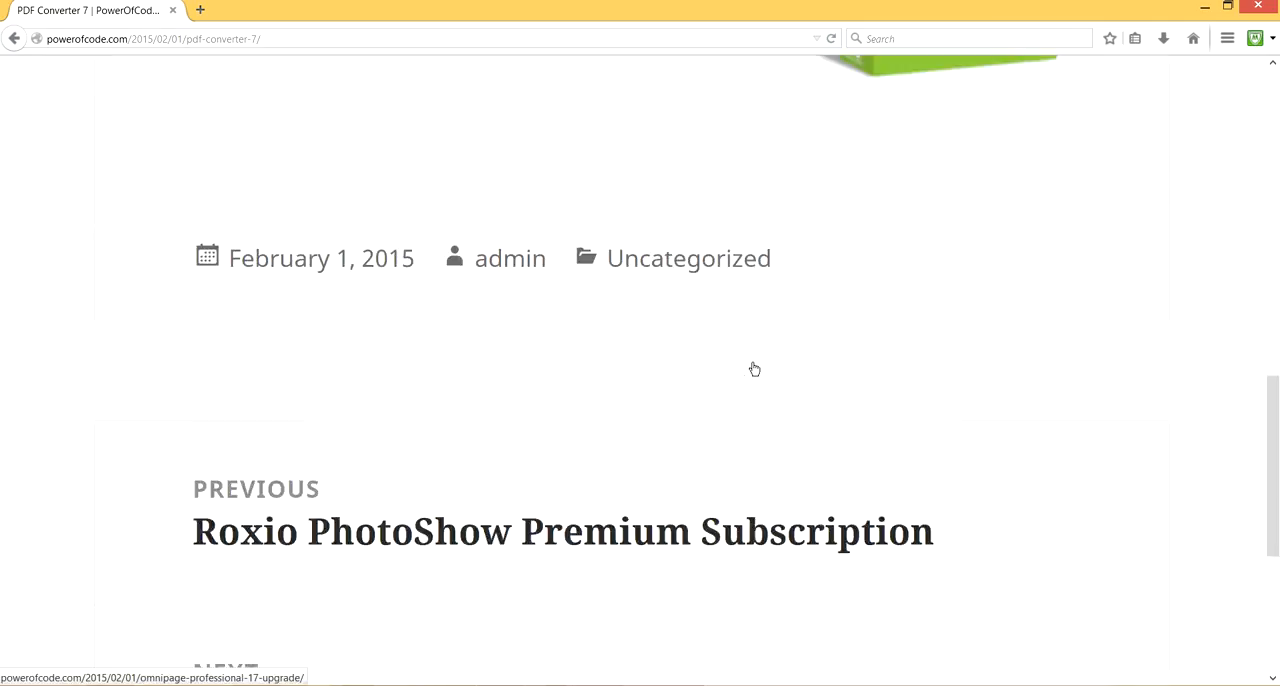
pyautogui.scroll(3)
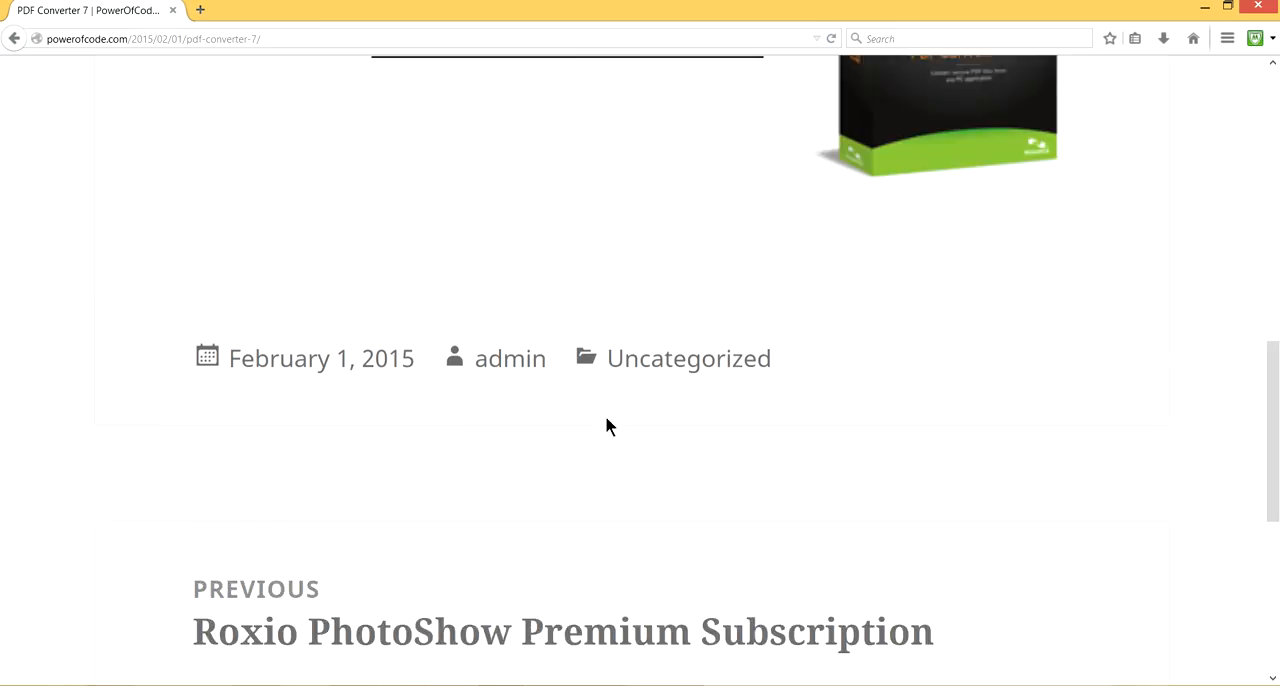
pyautogui.moveTo(588, 196)
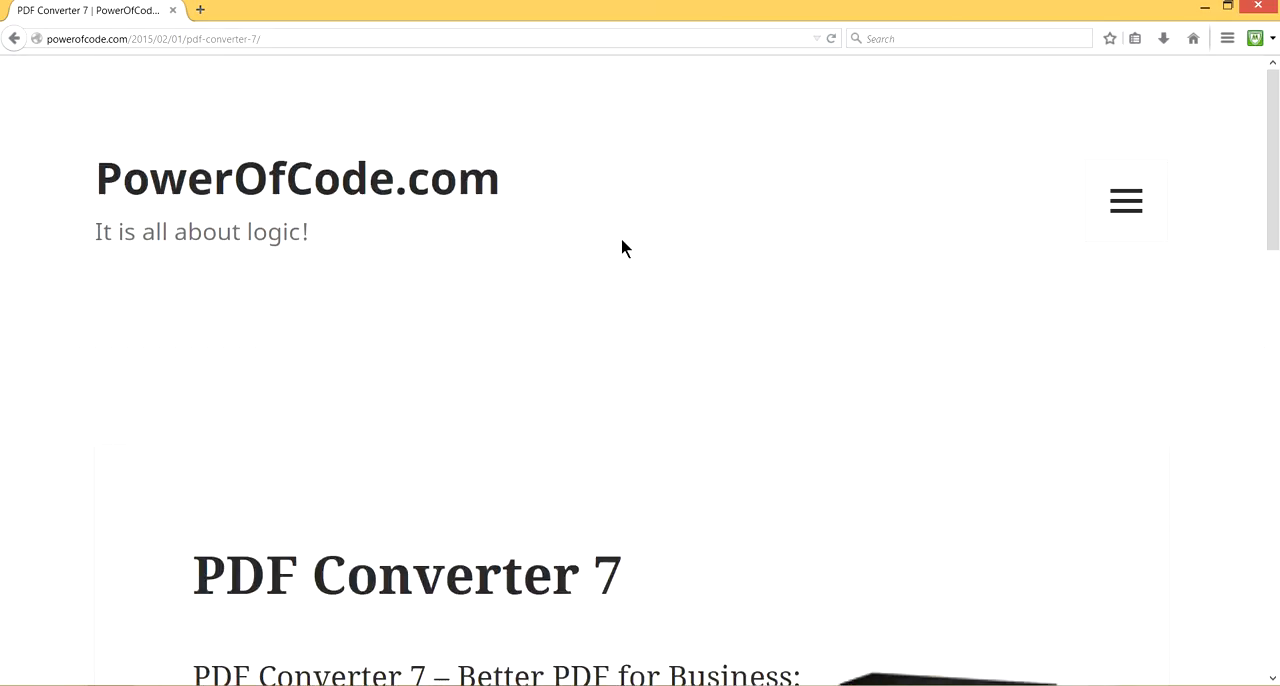
pyautogui.scroll(-3)
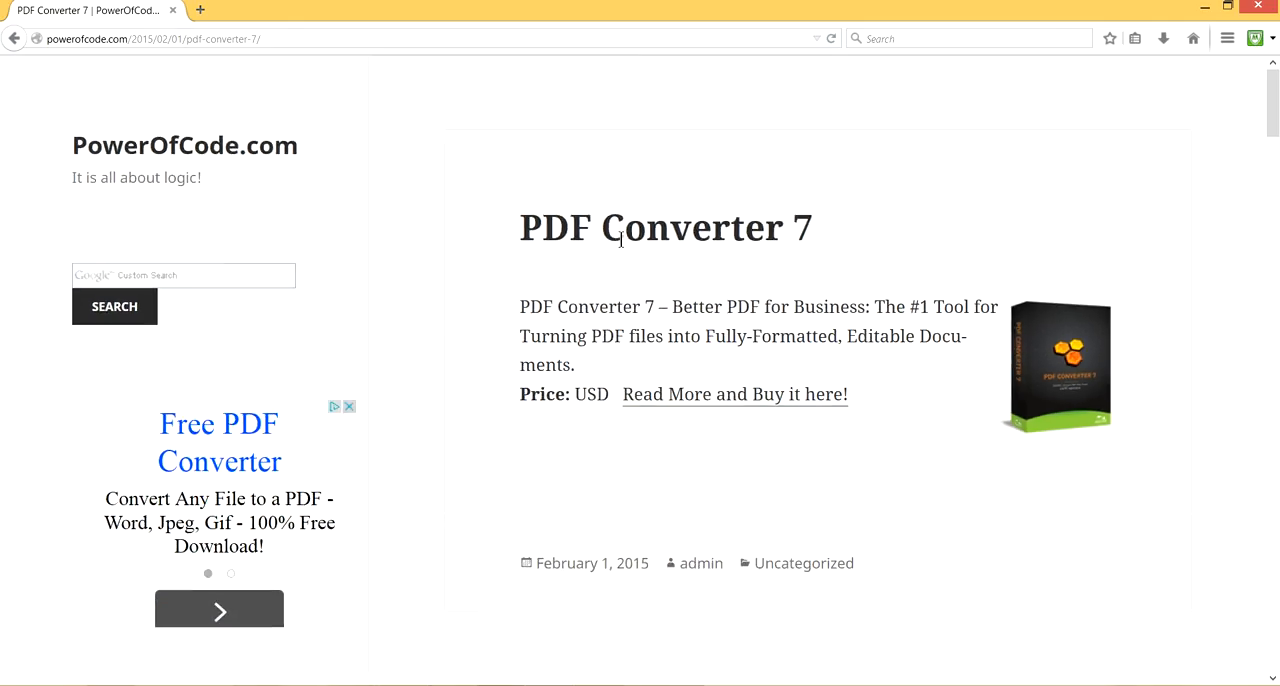
pyautogui.scroll(-3)
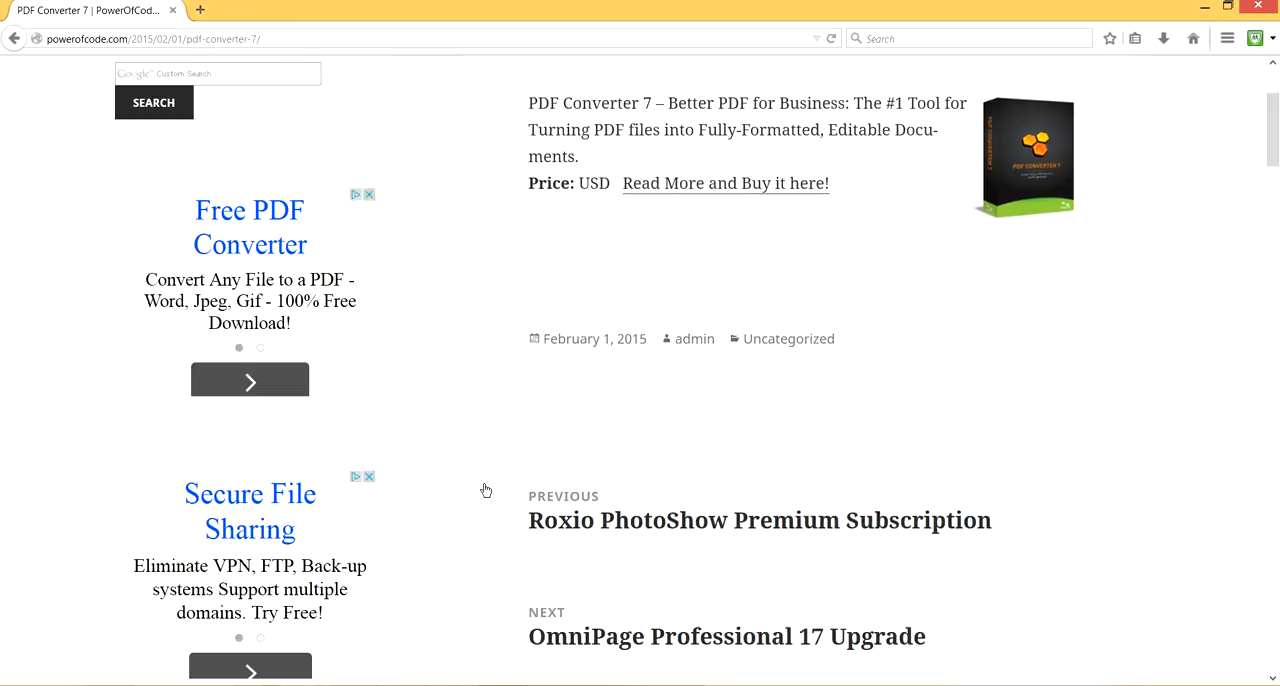
pyautogui.scroll(-3)
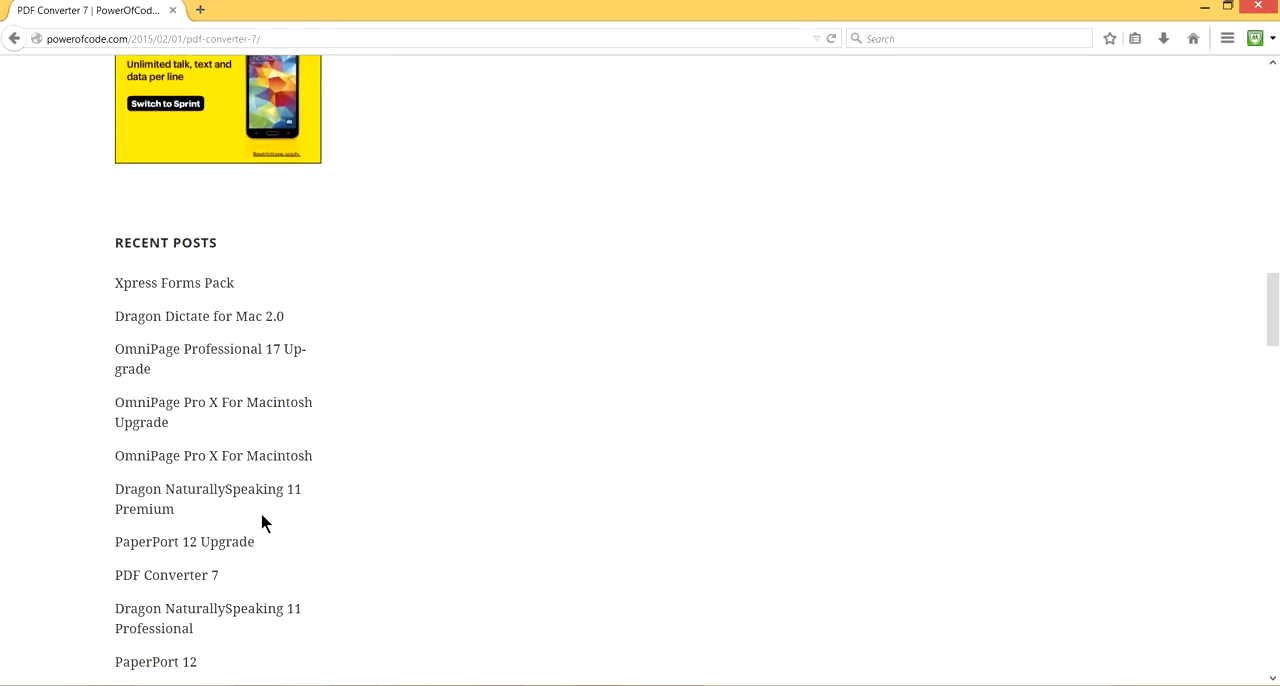
# View the OmniPage Pro X For Macintosh post from Recent Posts and confirm no comment form at its bottom.
pyautogui.click(212, 456)
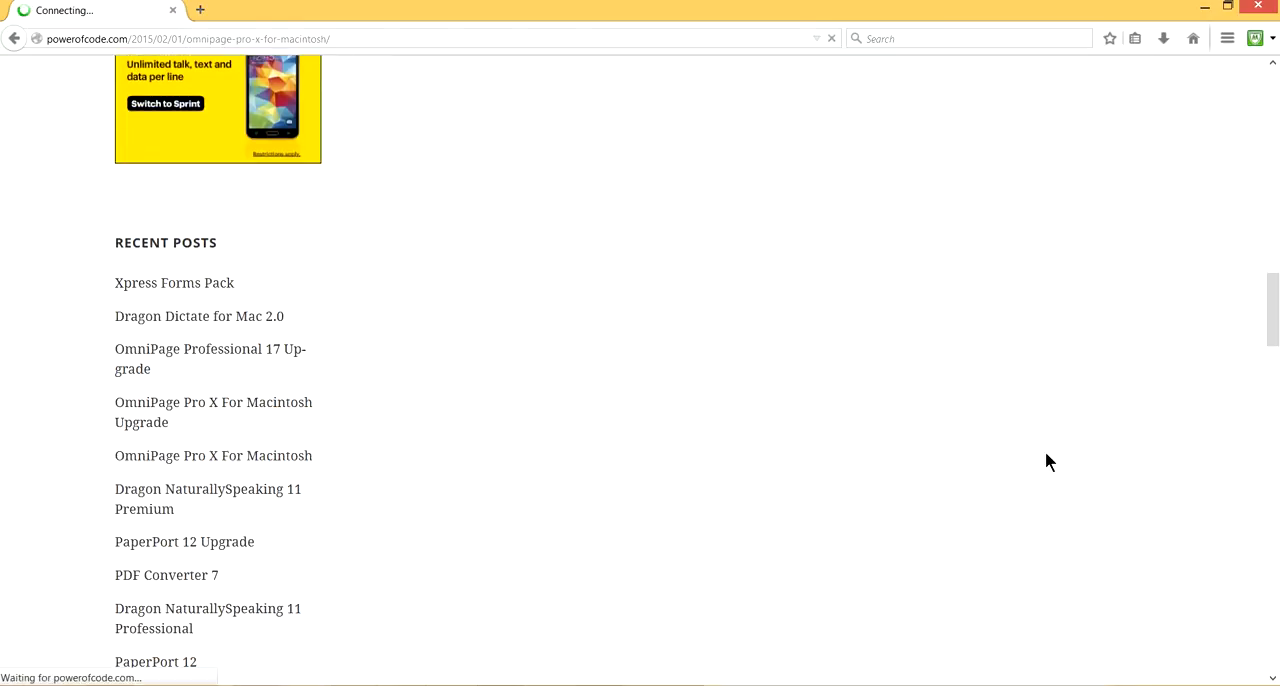
pyautogui.click(212, 456)
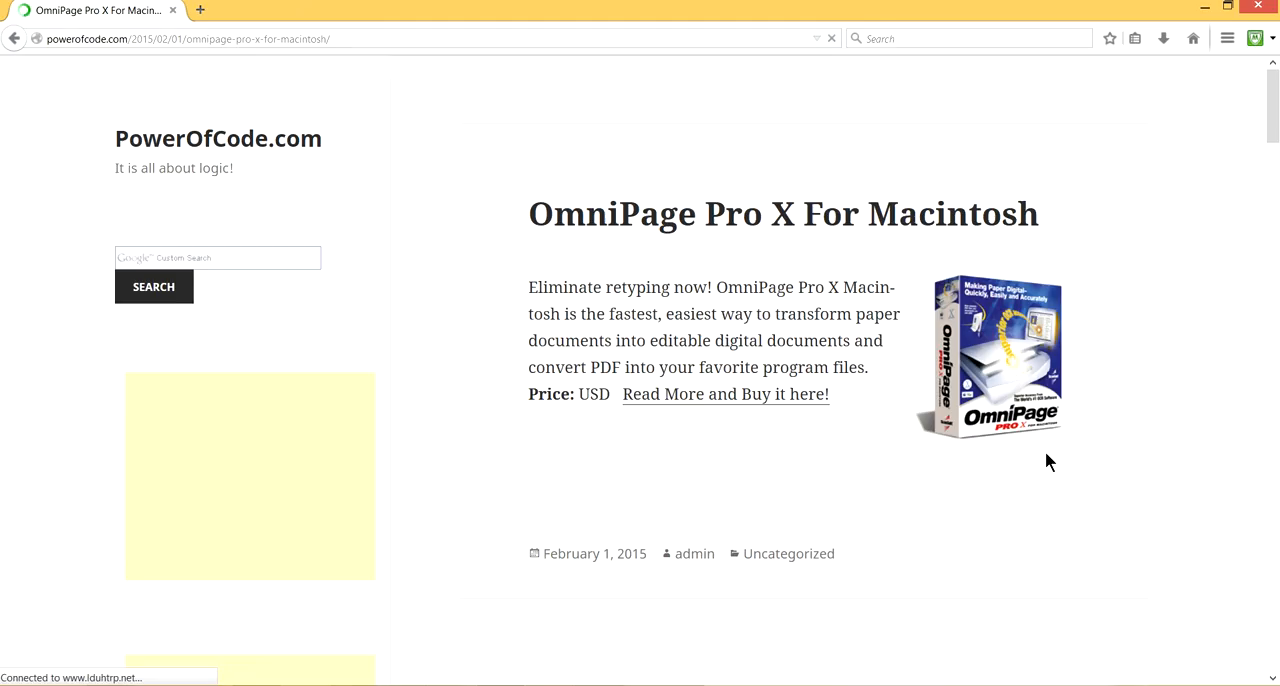
pyautogui.scroll(-3)
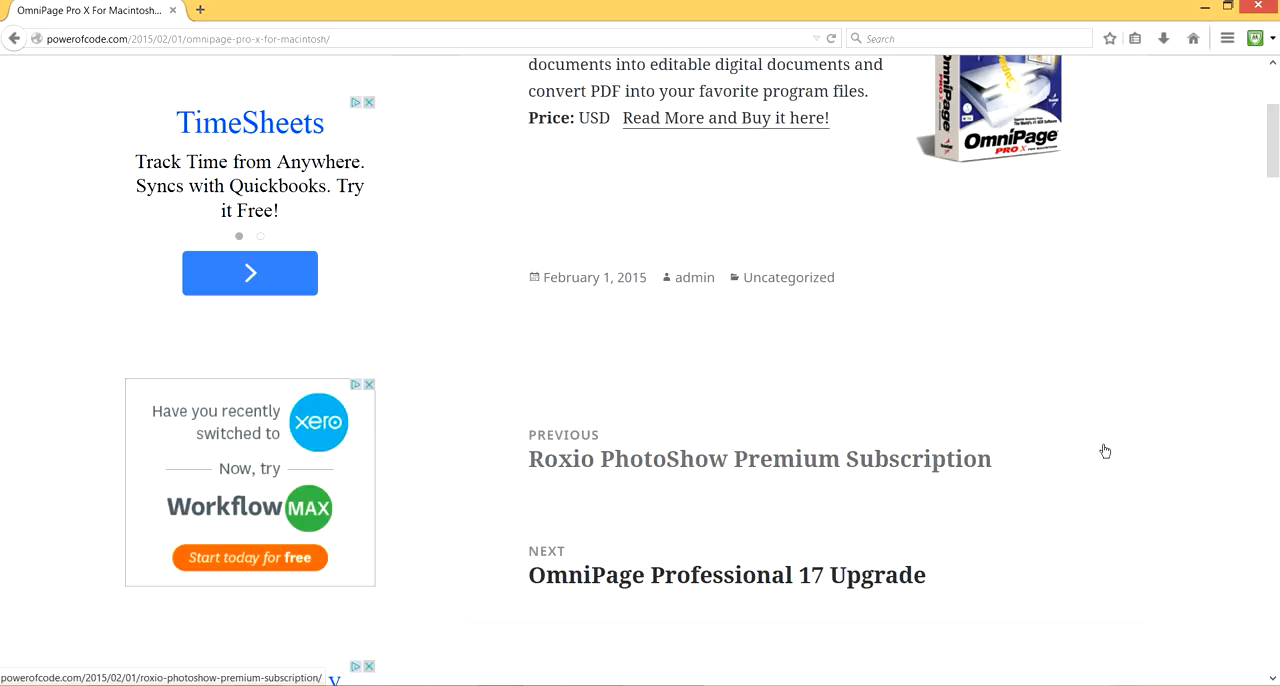
pyautogui.moveTo(724, 576)
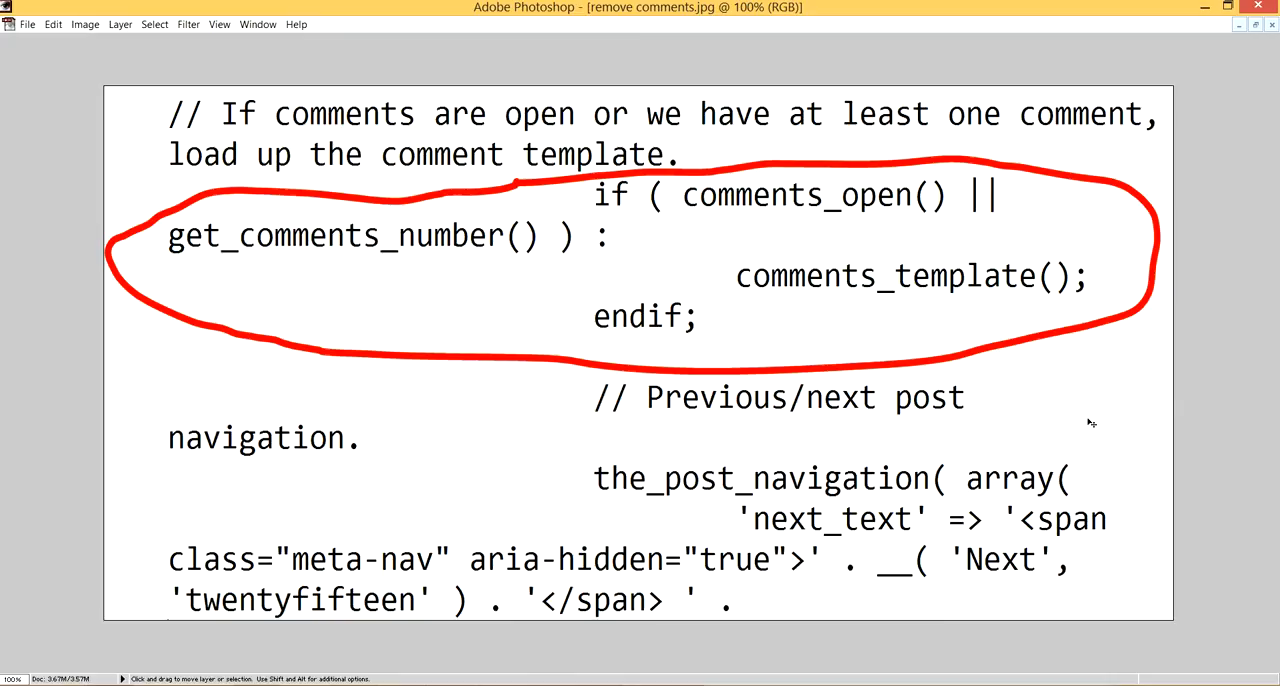
pyautogui.moveTo(1194, 400)
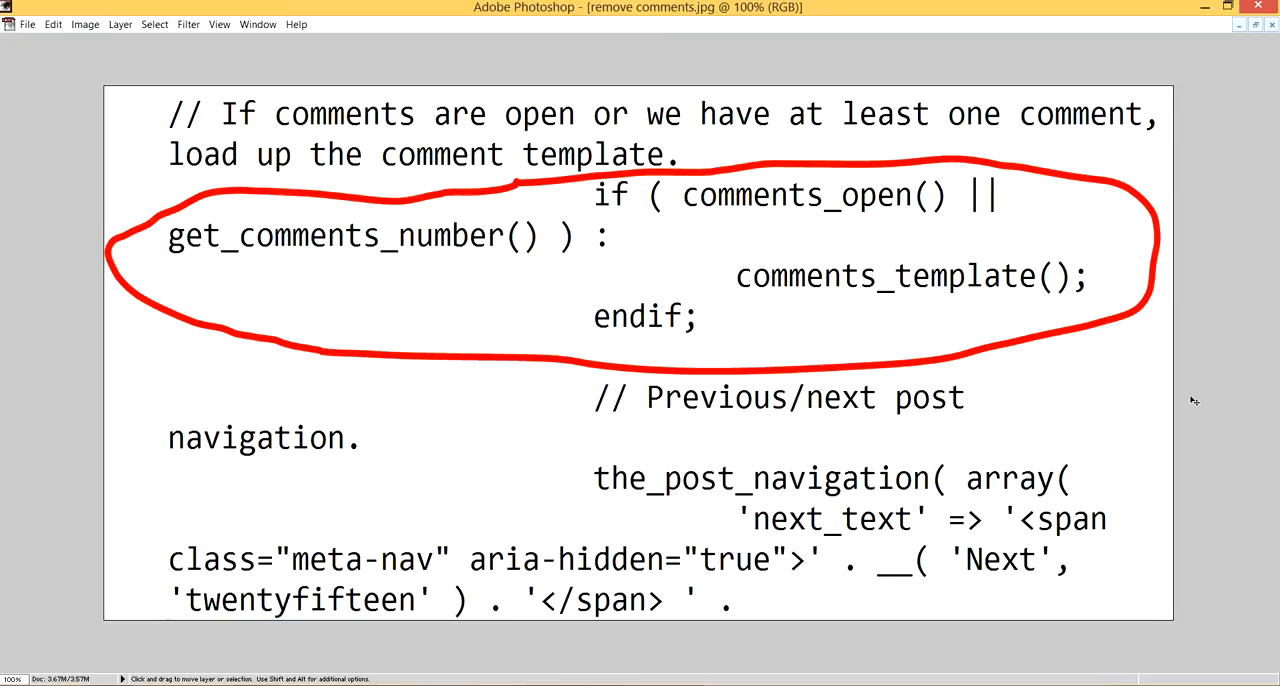
pyautogui.moveTo(396, 148)
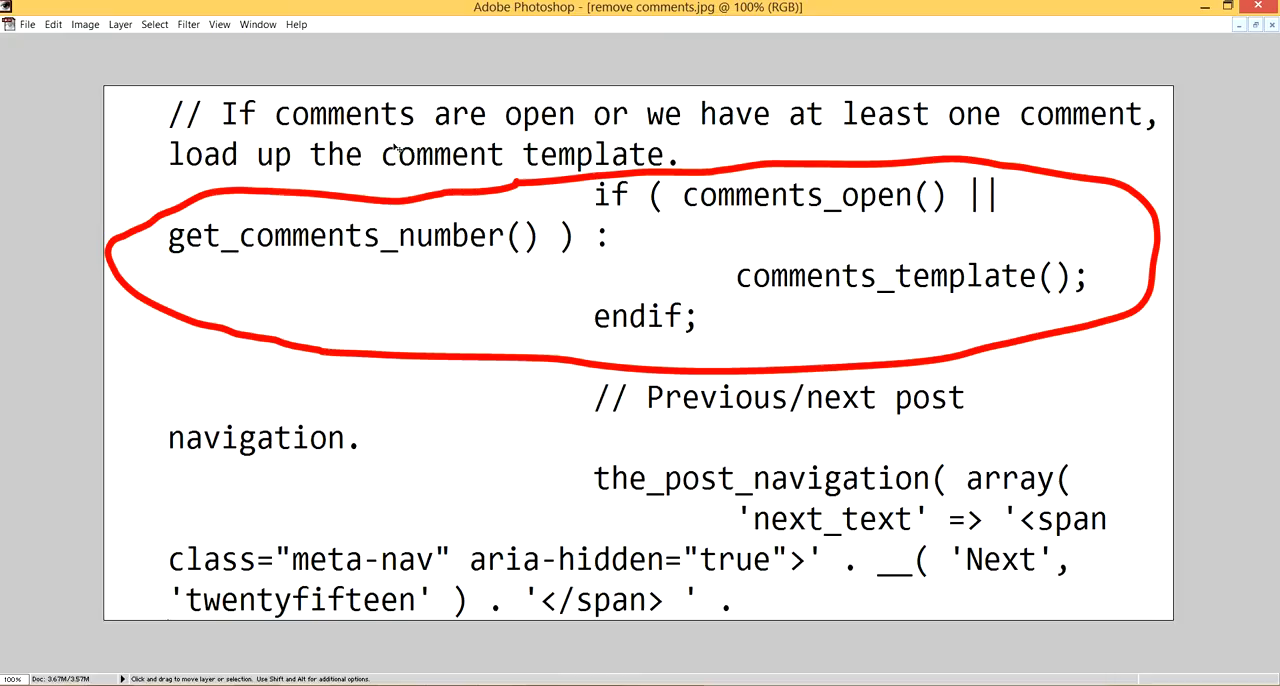